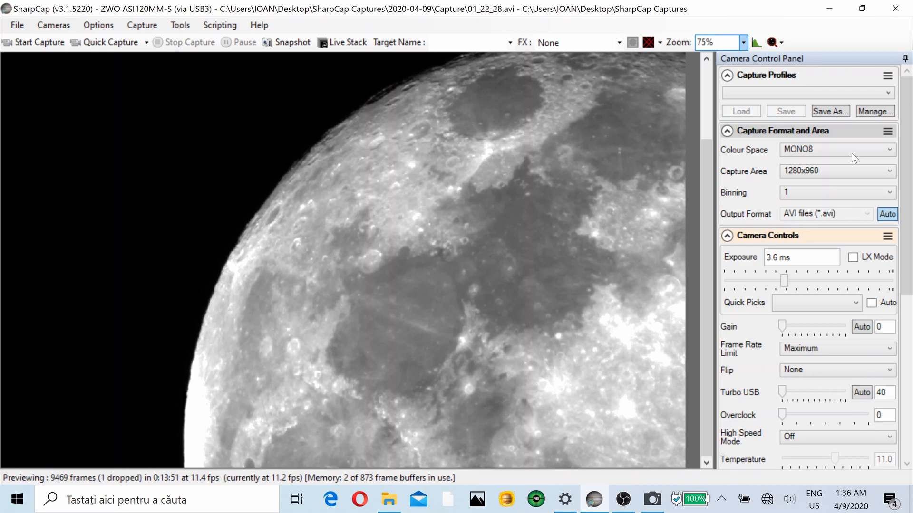
mouse_move(564, 279)
type("200")
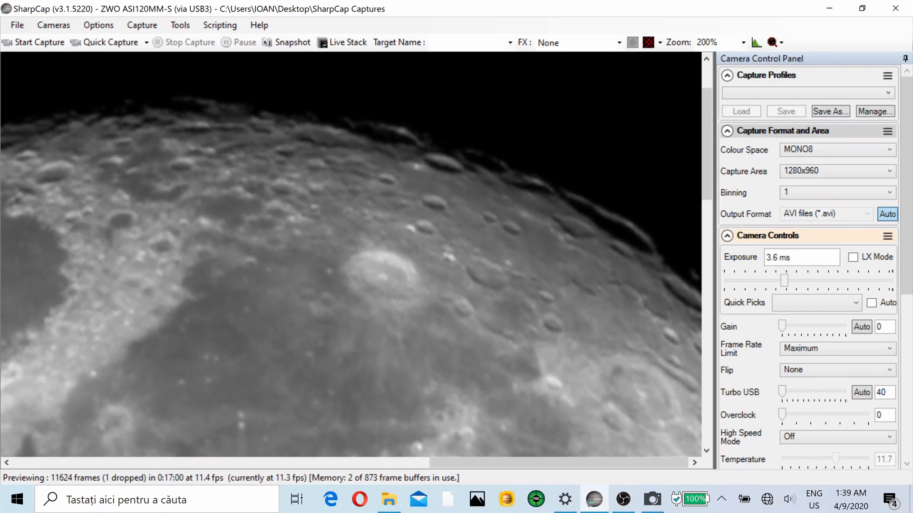
Step: Switch the Zoom level of the moon preview to a different magnification percentage
left_click(743, 42)
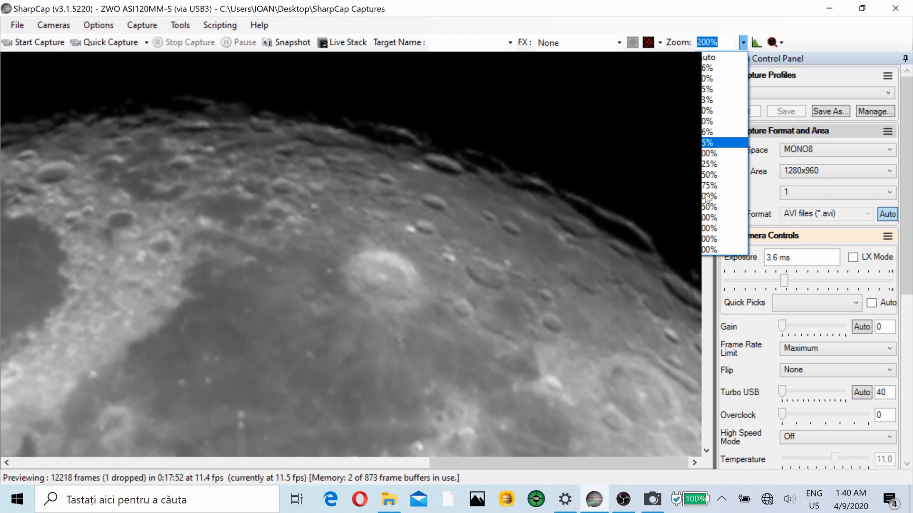
left_click(709, 154)
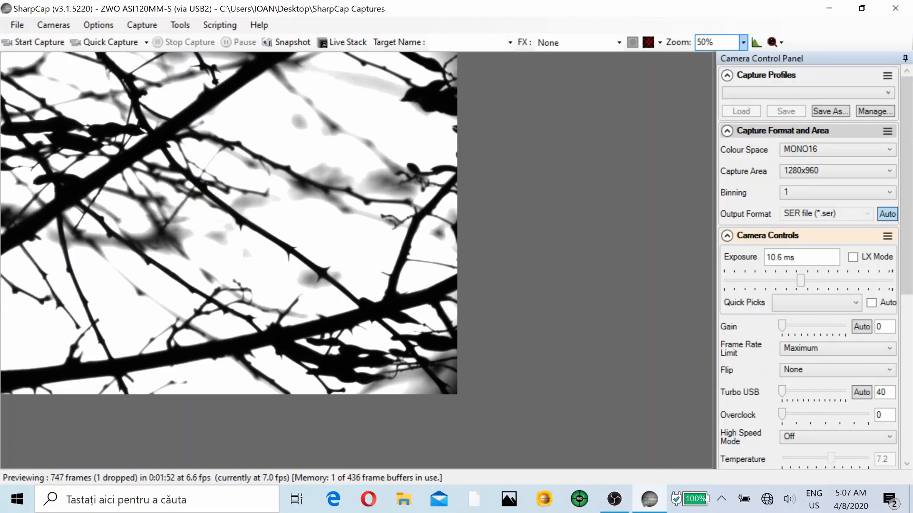
Step: Set the preview Zoom to 75% so the blurred bright moon fills the frame
left_click(742, 42)
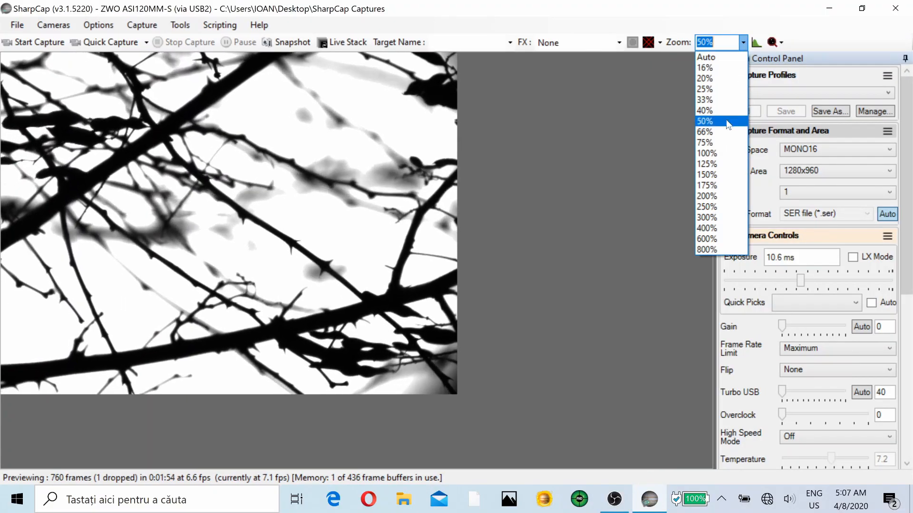
left_click(705, 142)
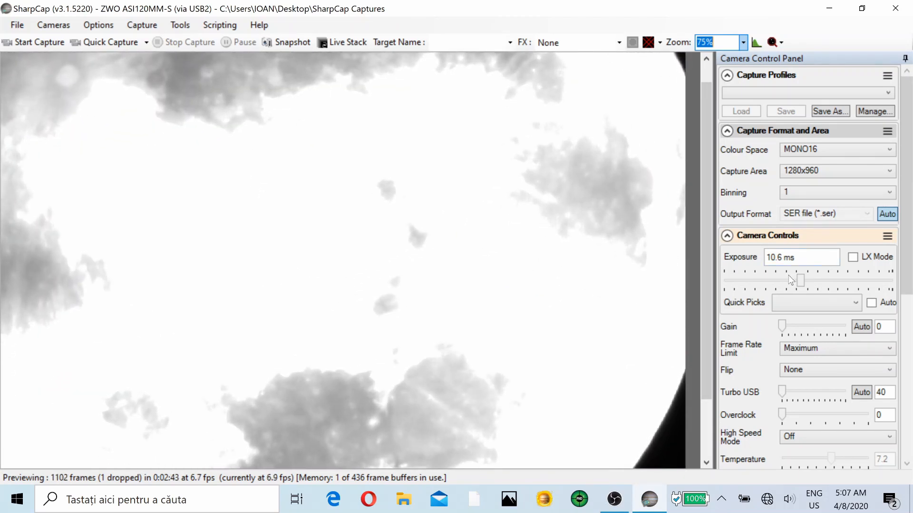
Step: Nudge the Exposure slider around 4-5 ms until the moon's surface detail returns, settling near 4.1 ms
left_click_drag(801, 279, 790, 279)
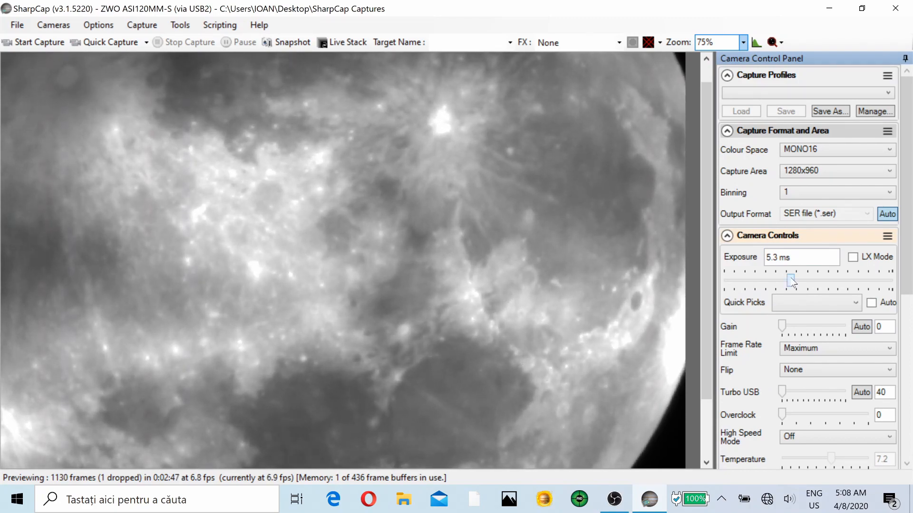
left_click_drag(793, 279, 787, 279)
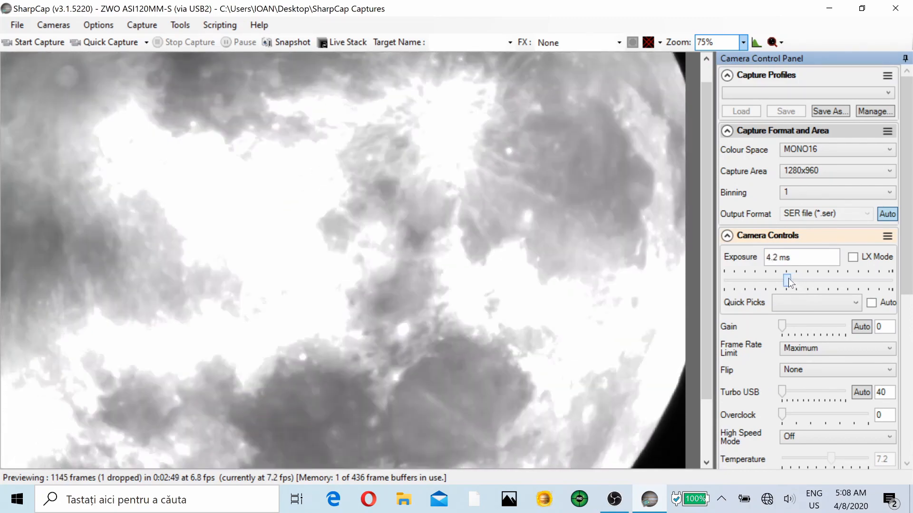
left_click_drag(787, 279, 792, 279)
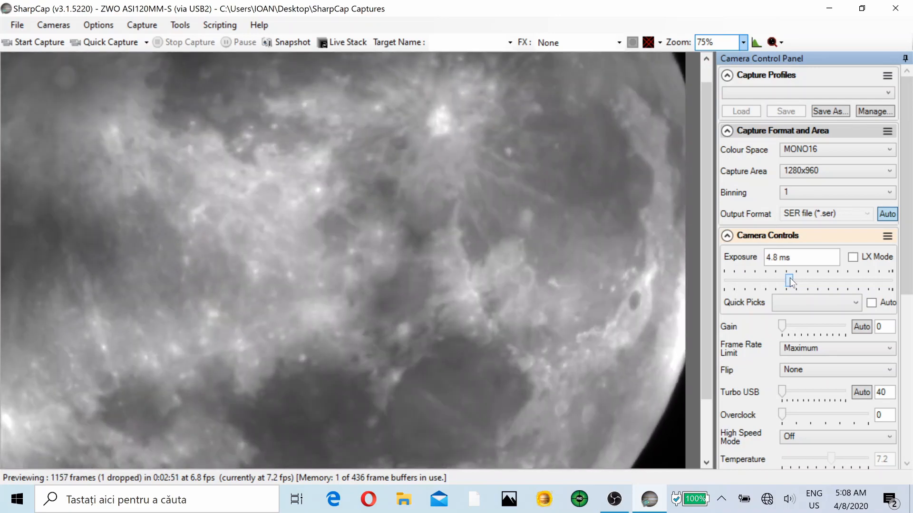
left_click_drag(789, 279, 792, 279)
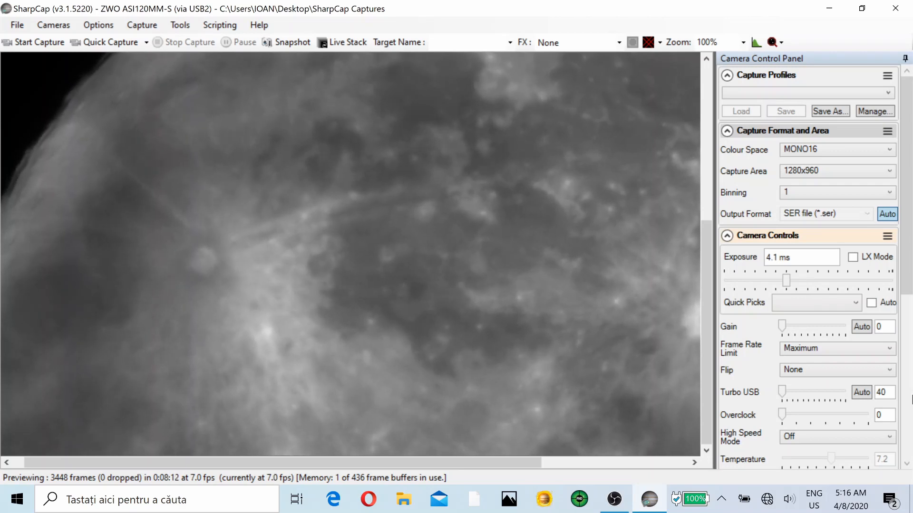
Step: Raise the Exposure slider to about 9.3 ms to brighten the moon's upper limb
left_click_drag(787, 281, 798, 281)
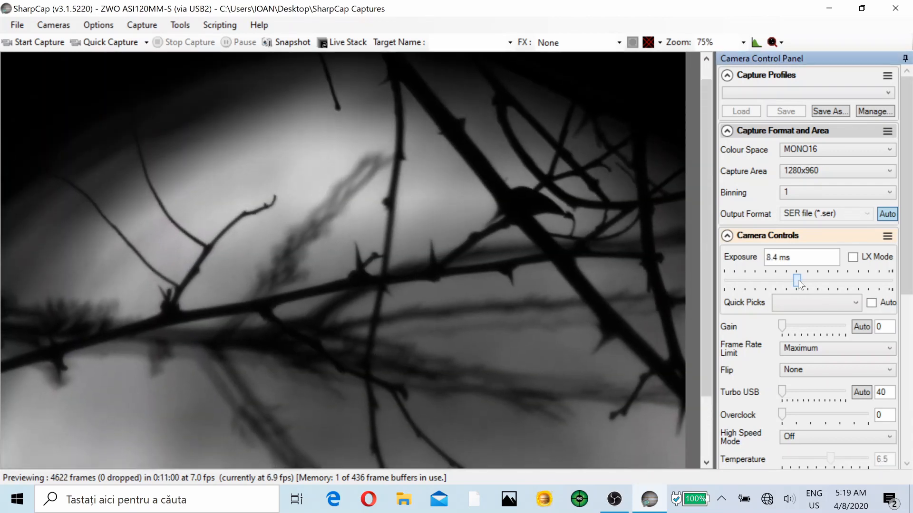
left_click_drag(798, 281, 800, 282)
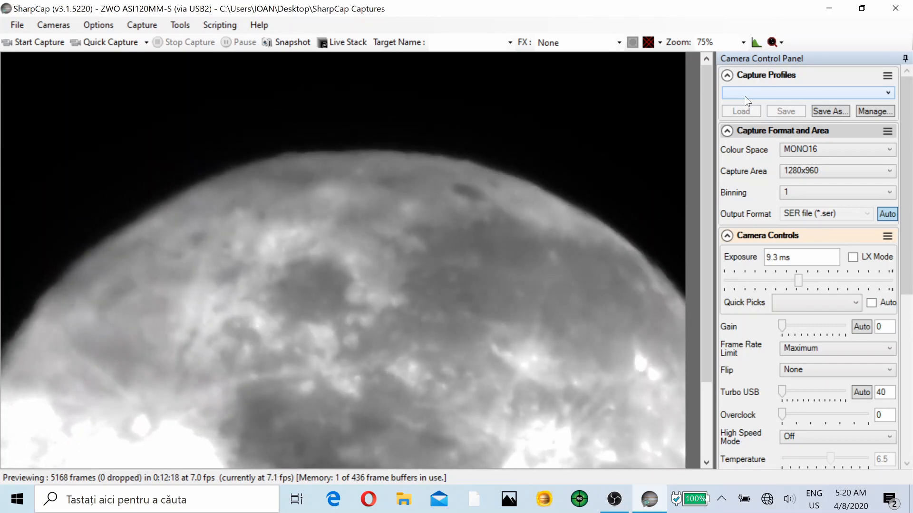
Step: Lower the Exposure to 5.5 ms so craters and rays on the limb show clearly
left_click_drag(798, 280, 795, 280)
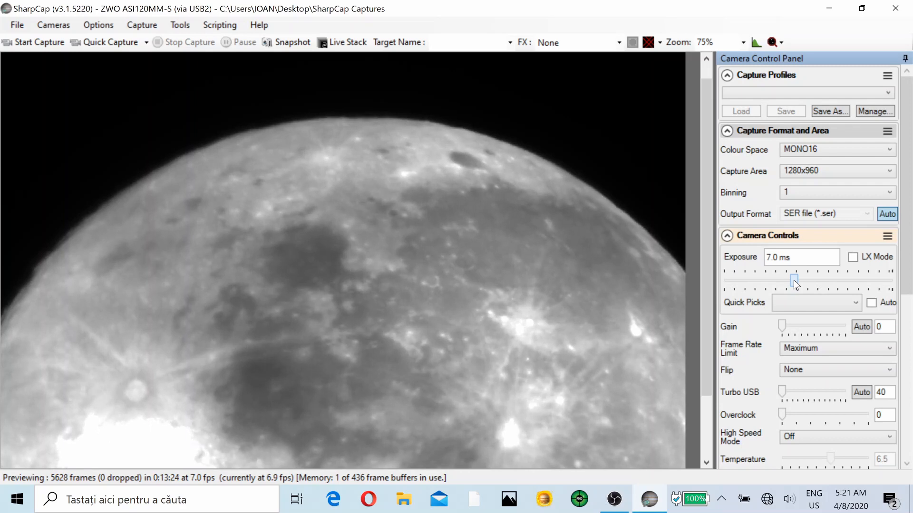
left_click_drag(794, 280, 790, 282)
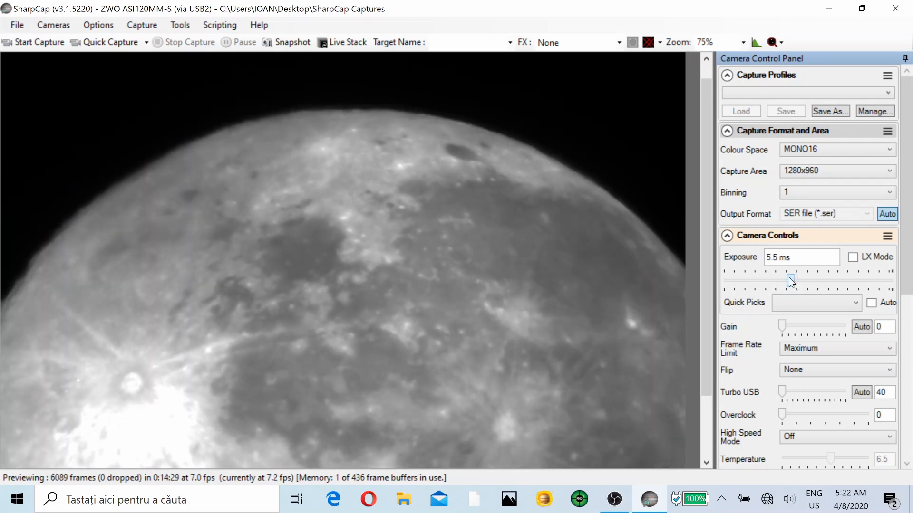